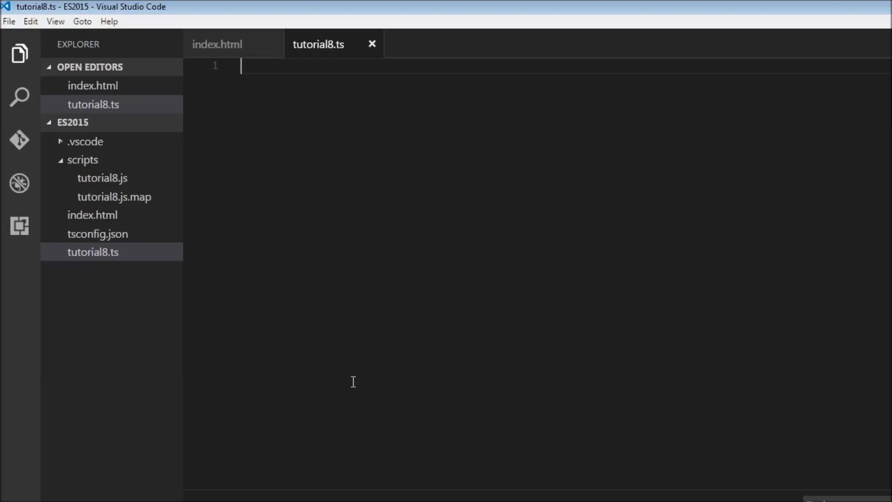
- Declare let num1; on the first line
{"action": "type", "text": "let num"}
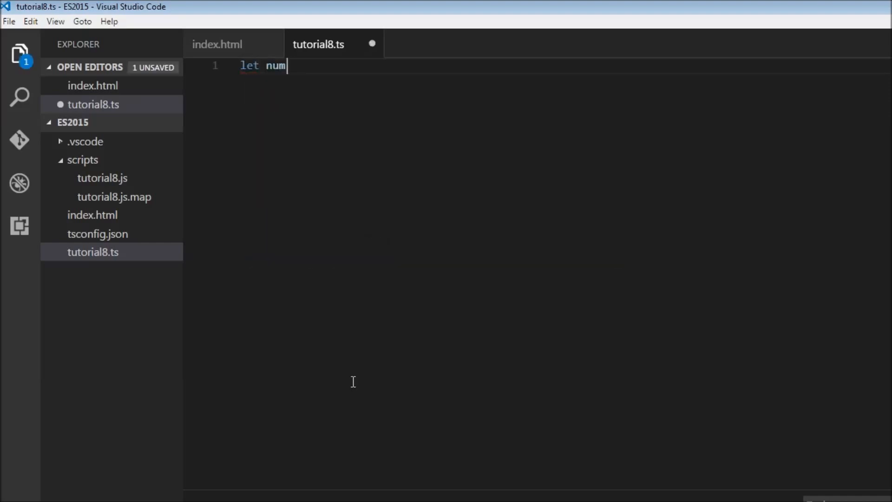
{"action": "type", "text": "1;"}
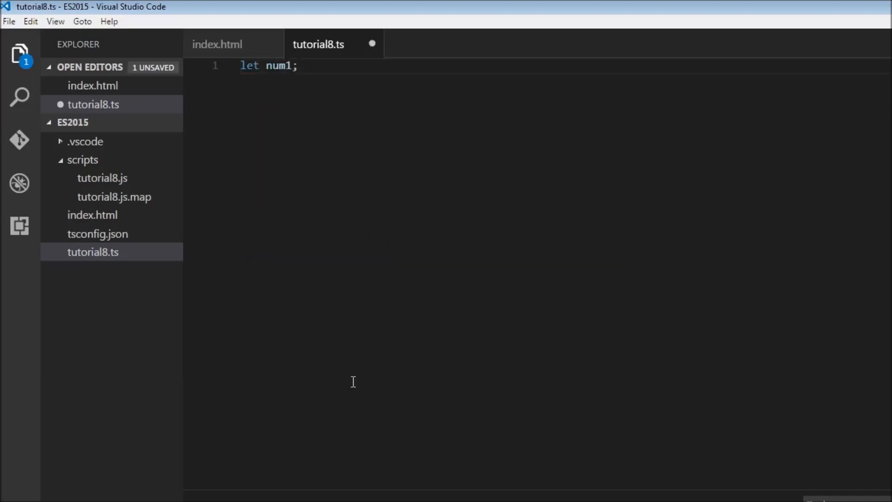
{"action": "mouse_move", "coordinate": [297, 157]}
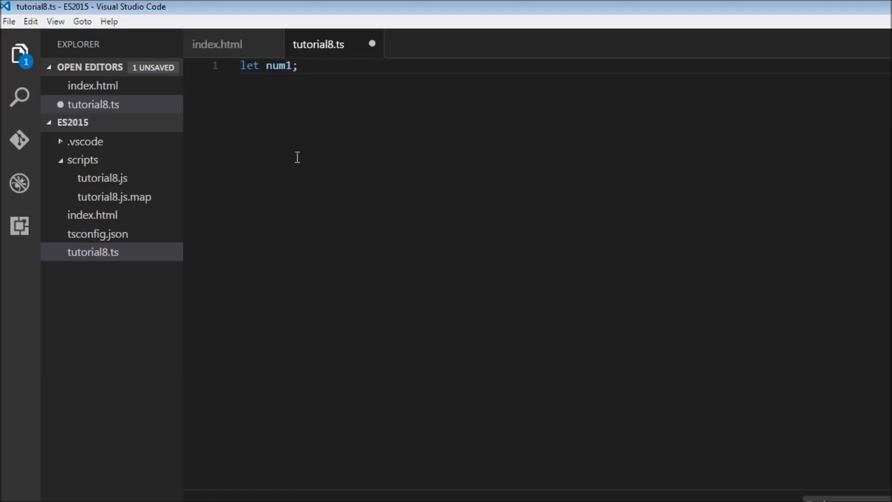
{"action": "key", "text": "Enter"}
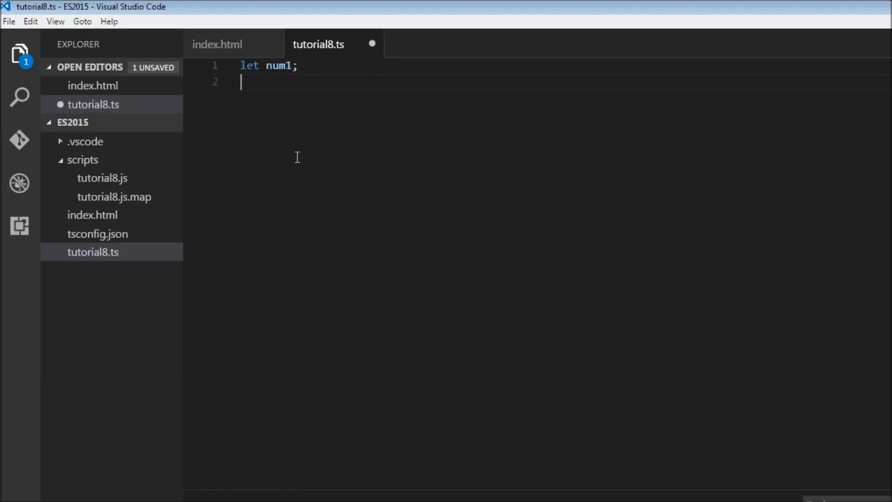
- Declare const num2 = 10; on the next line and save the file
{"action": "type", "text": "const"}
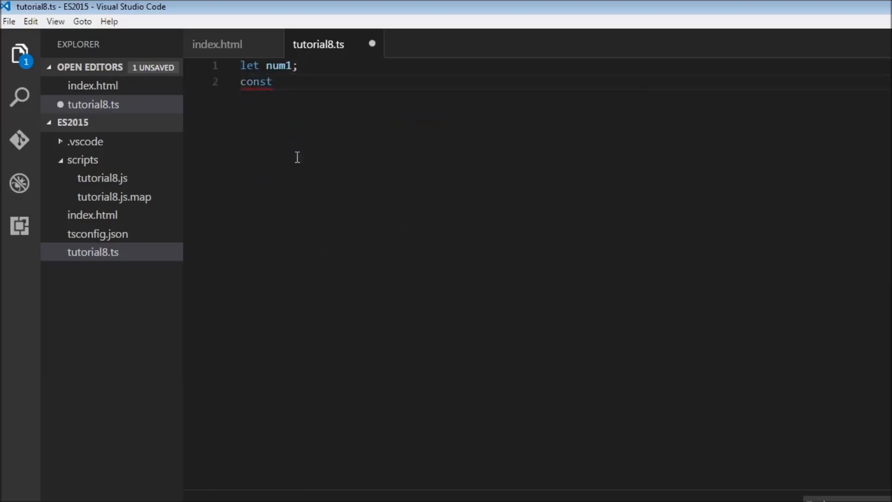
{"action": "type", "text": "num2;"}
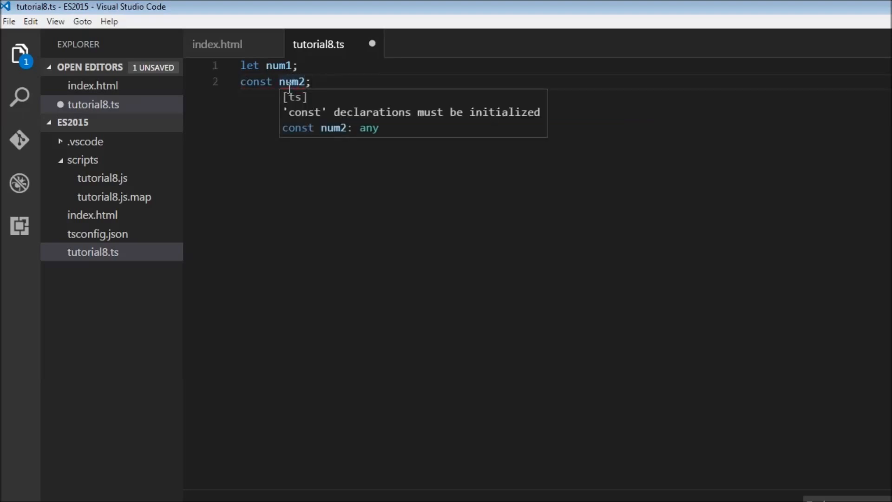
{"action": "mouse_move", "coordinate": [555, 234]}
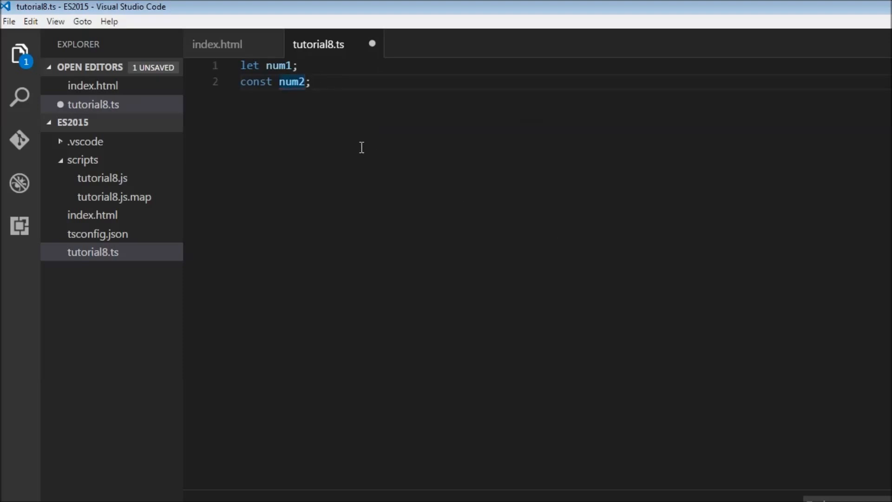
{"action": "type", "text": "="}
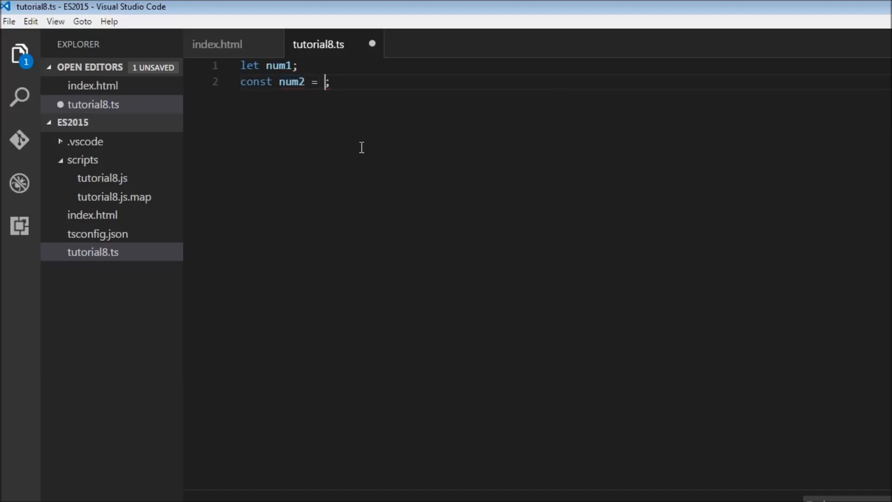
{"action": "type", "text": "1"}
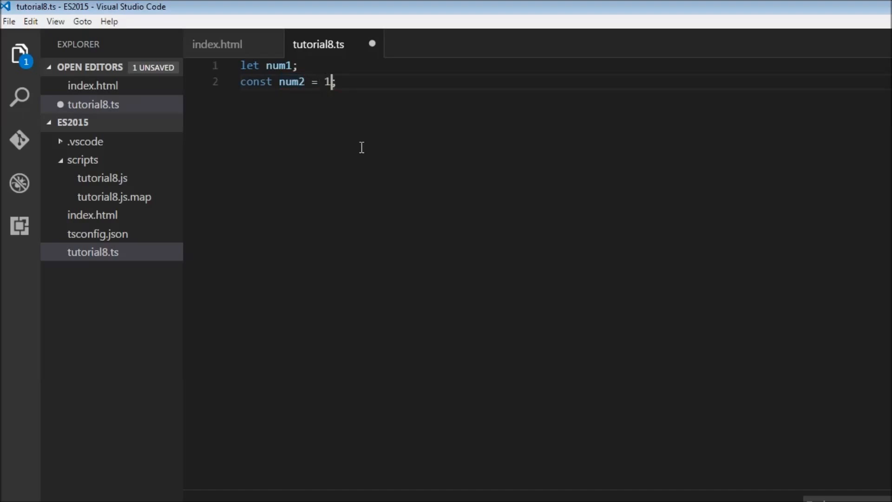
{"action": "type", "text": "0;"}
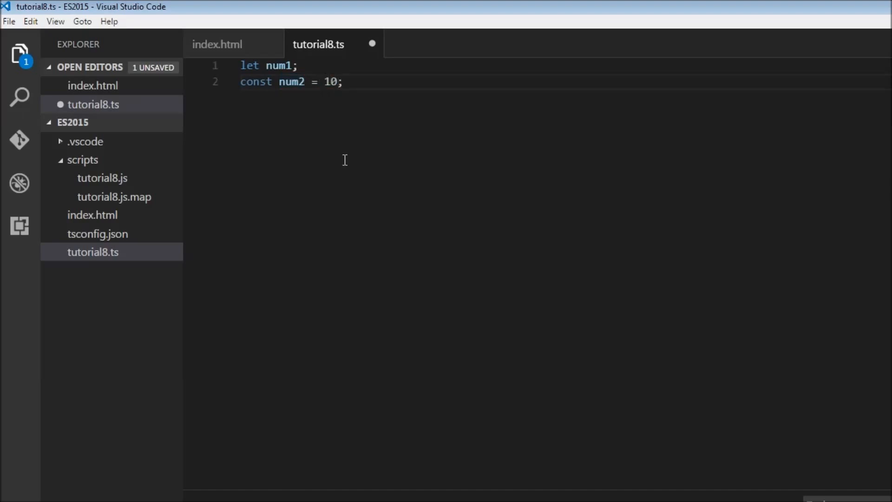
{"action": "key", "text": "Ctrl+s"}
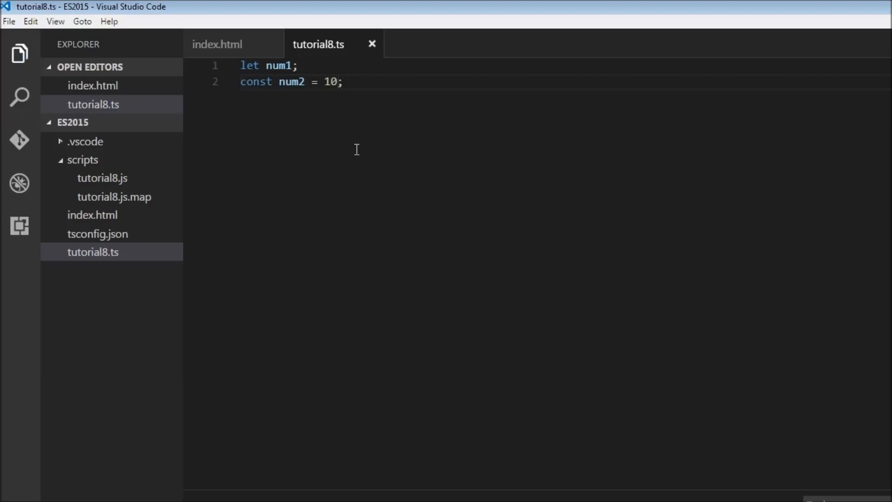
{"action": "mouse_move", "coordinate": [393, 190]}
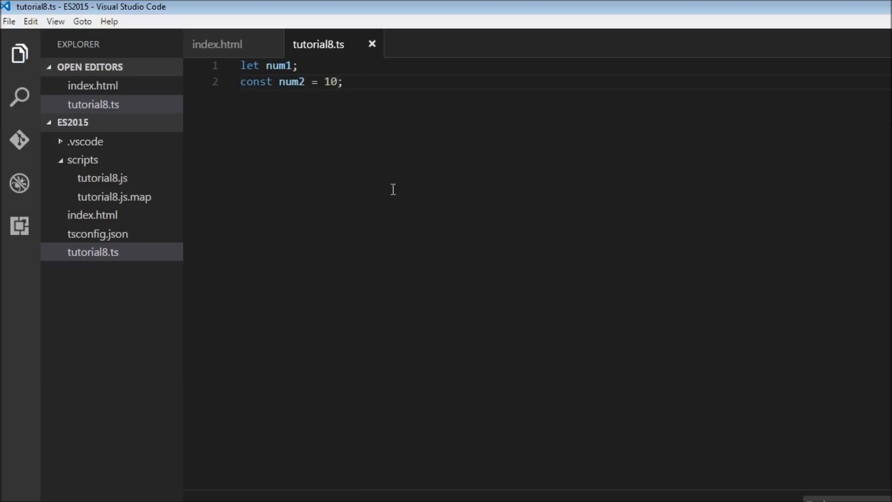
{"action": "mouse_move", "coordinate": [371, 172]}
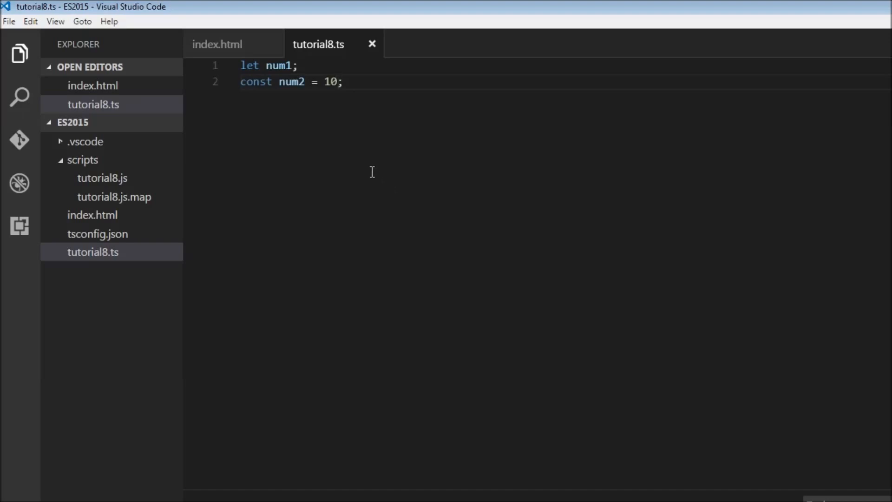
- Write an obj1 object literal with name: "Joatmon" below the declarations
{"action": "key", "text": "Enter"}
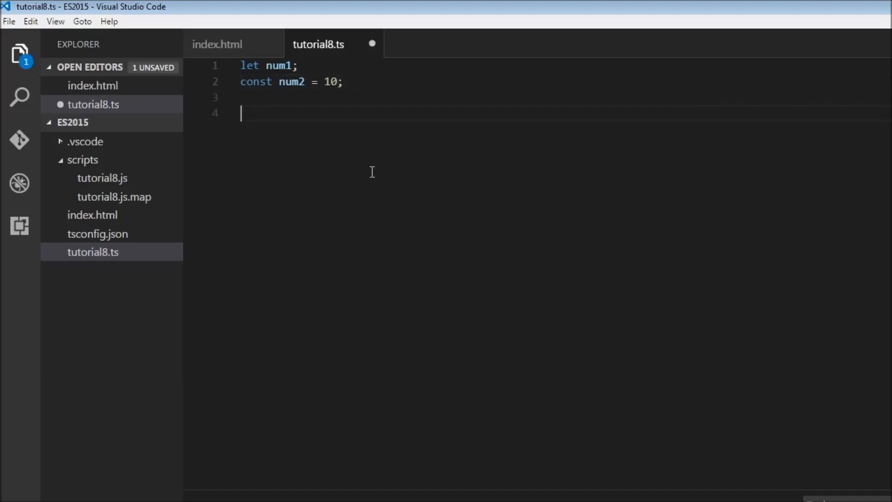
{"action": "type", "text": "obj1 = {"}
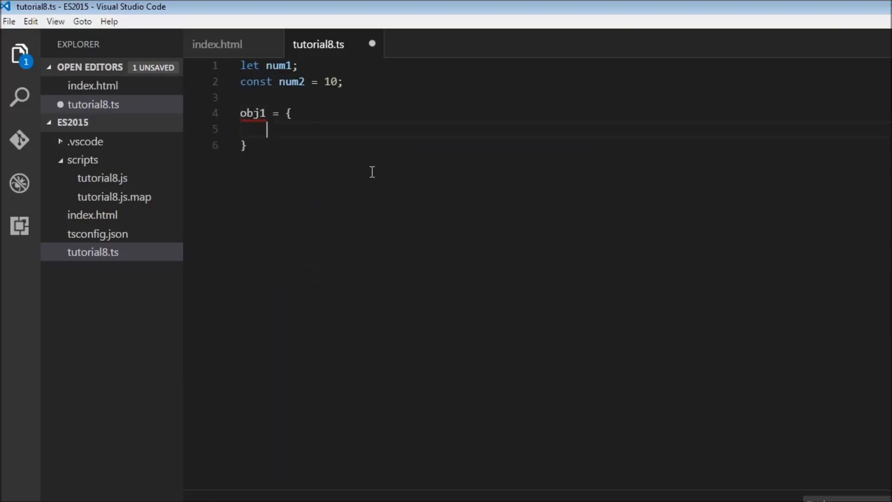
{"action": "type", "text": "name:\""}
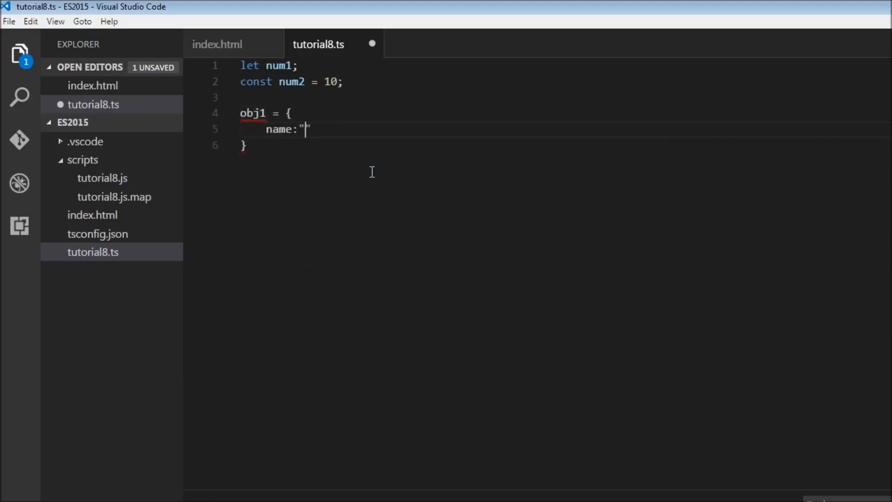
{"action": "type", "text": "Joatmon"}
{"action": "type", "text": "c"}
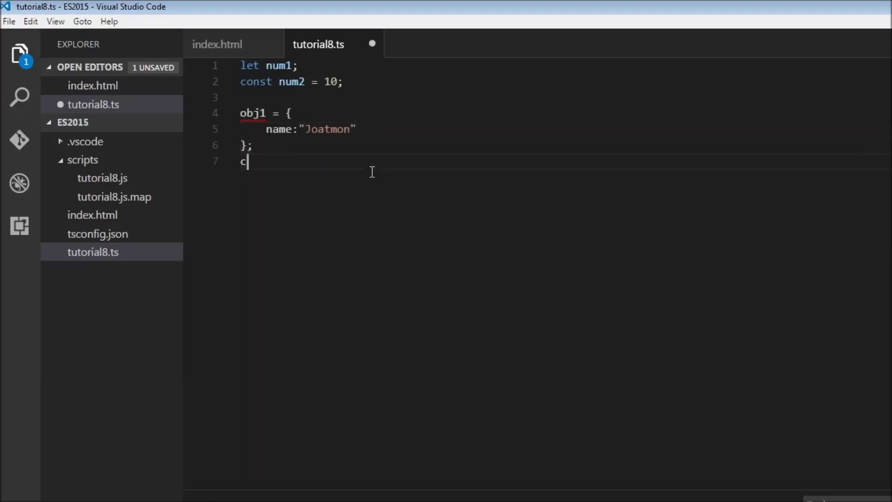
- Log obj1.name with console.log(obj1.name)
{"action": "type", "text": "onsole.log"}
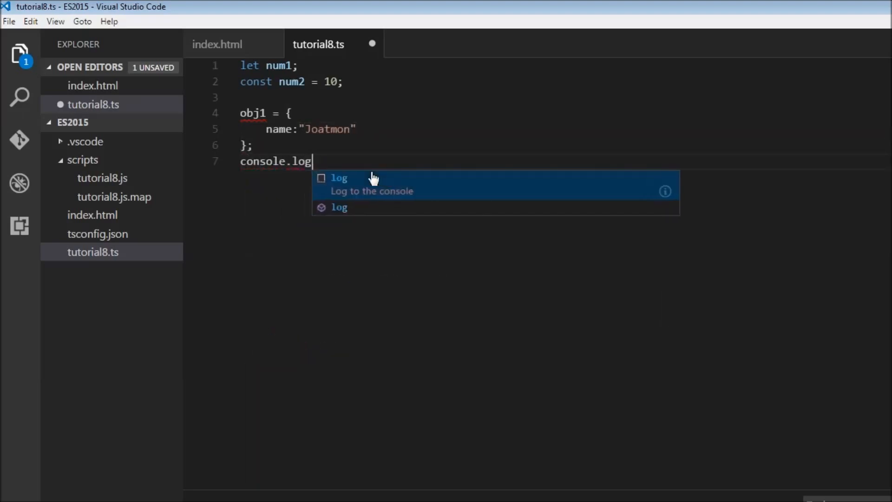
{"action": "type", "text": "(obj"}
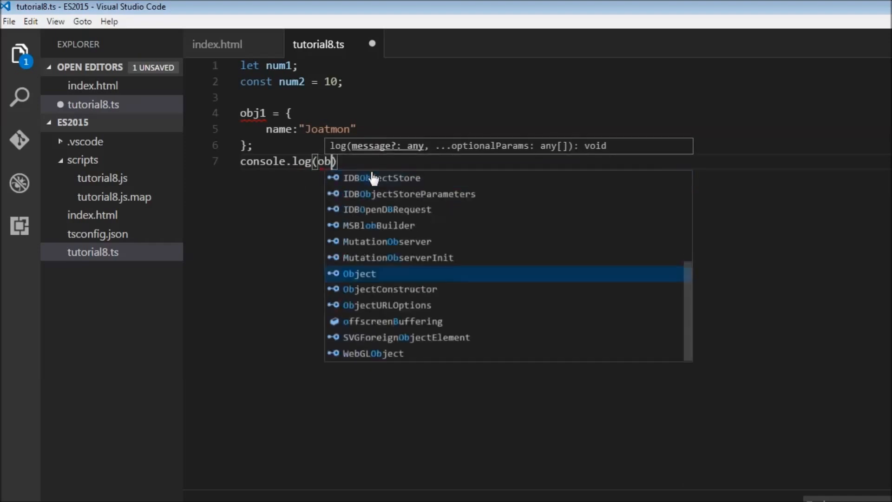
{"action": "type", "text": "j1.name"}
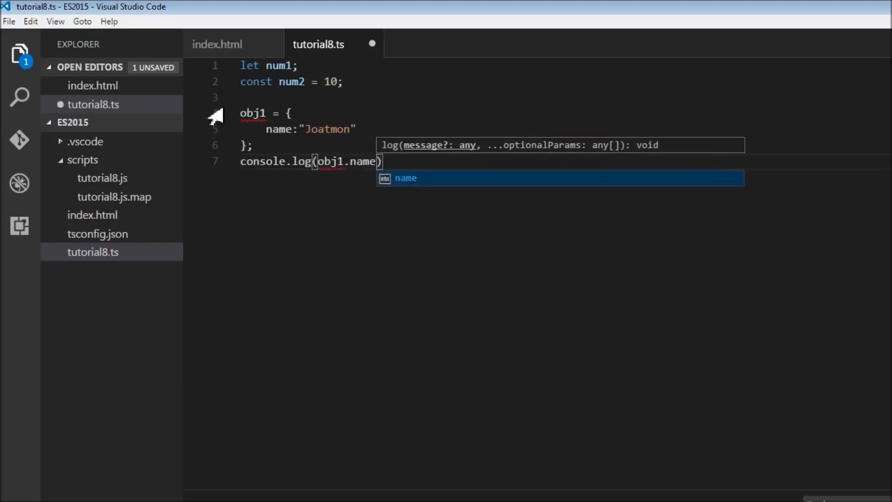
- Prefix the obj1 declaration with const so it becomes const obj1
{"action": "left_click", "coordinate": [221, 115]}
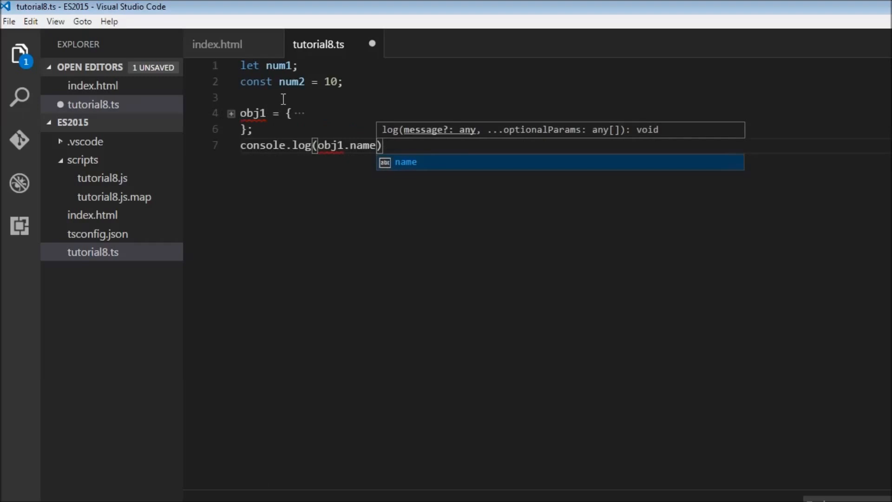
{"action": "type", "text": "co"}
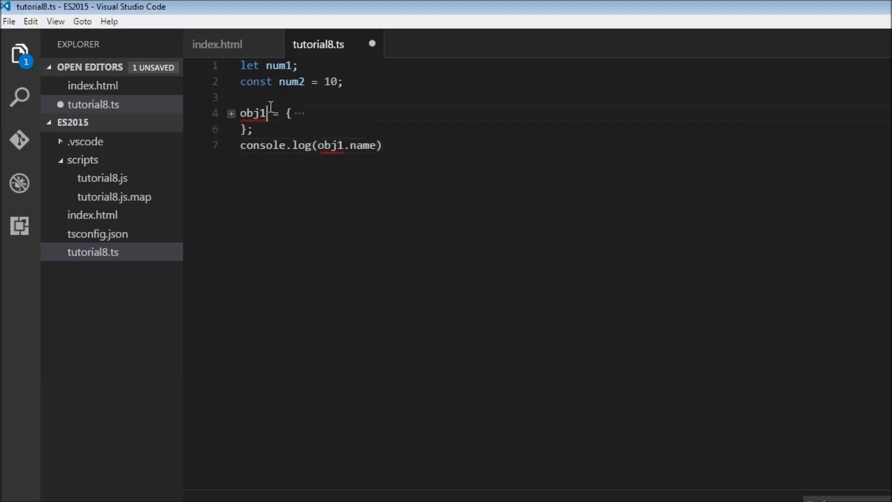
{"action": "type", "text": "const"}
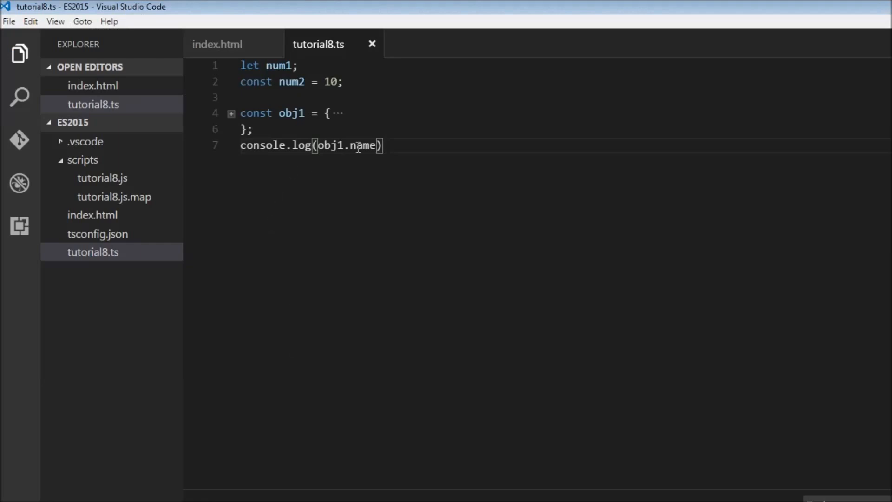
- Add obj1 = {}; on a new line 9 after a blank line
{"action": "key", "text": "Enter"}
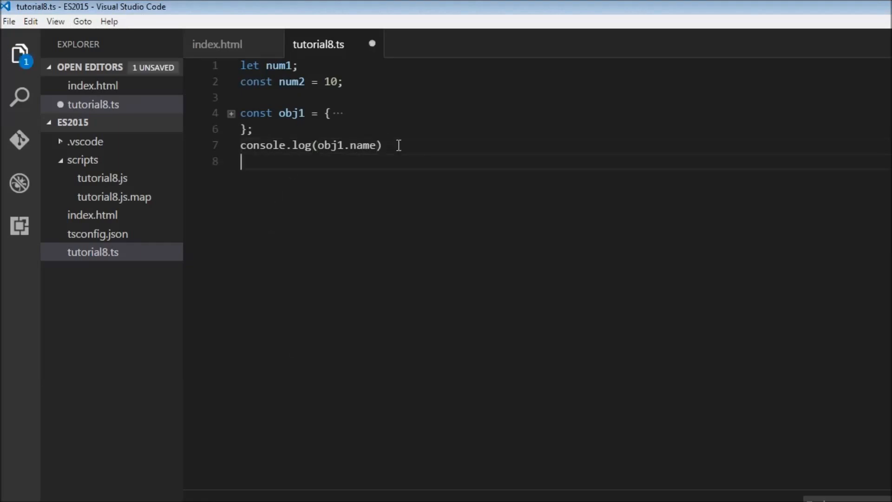
{"action": "key", "text": "Enter"}
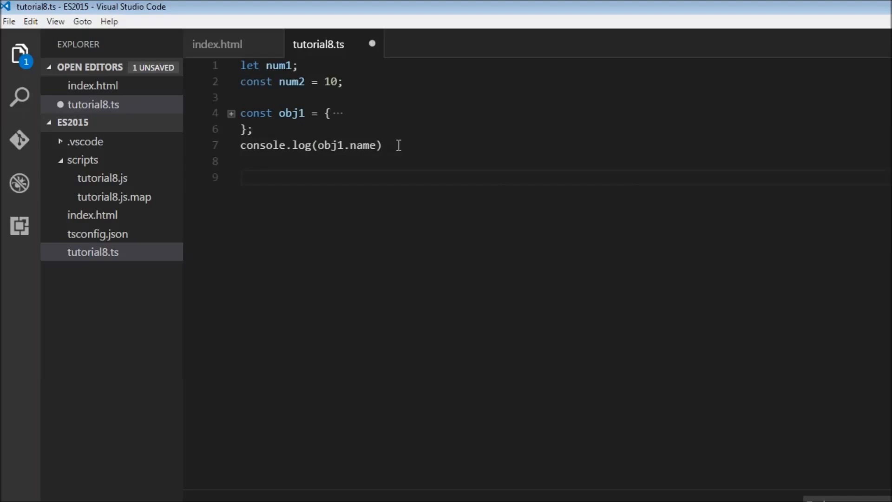
{"action": "type", "text": "obj1 = {}"}
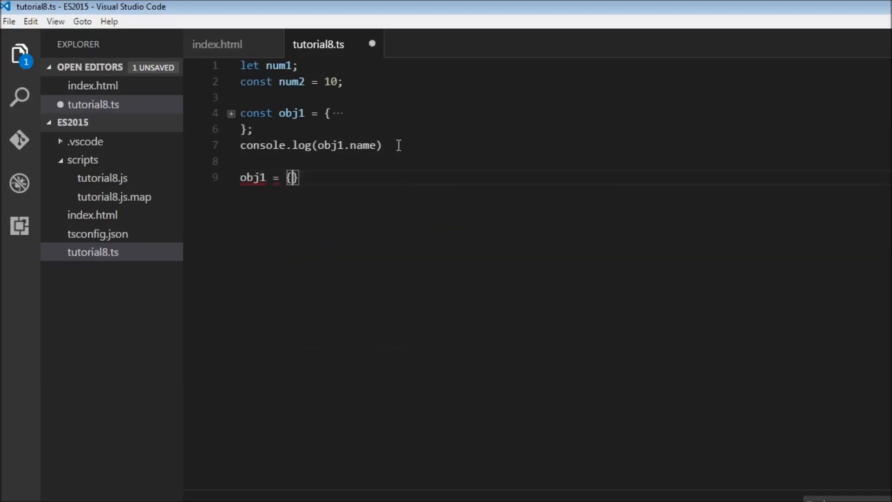
{"action": "type", "text": ";"}
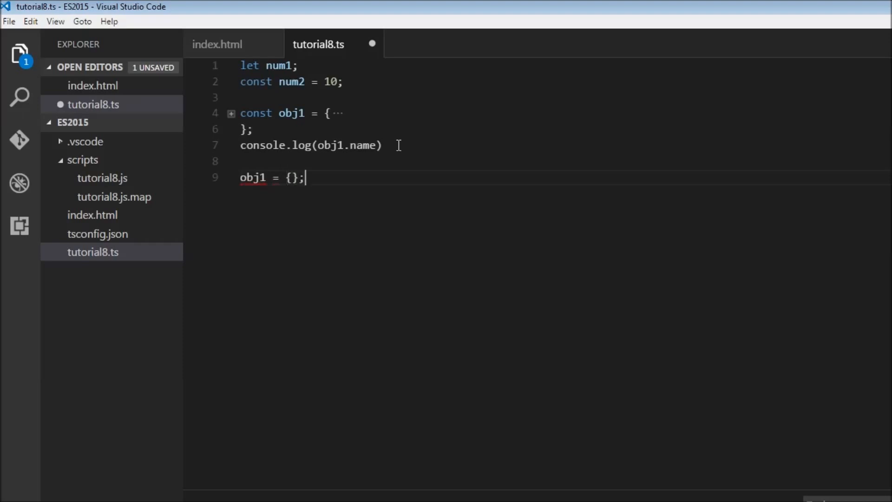
{"action": "mouse_move", "coordinate": [262, 178]}
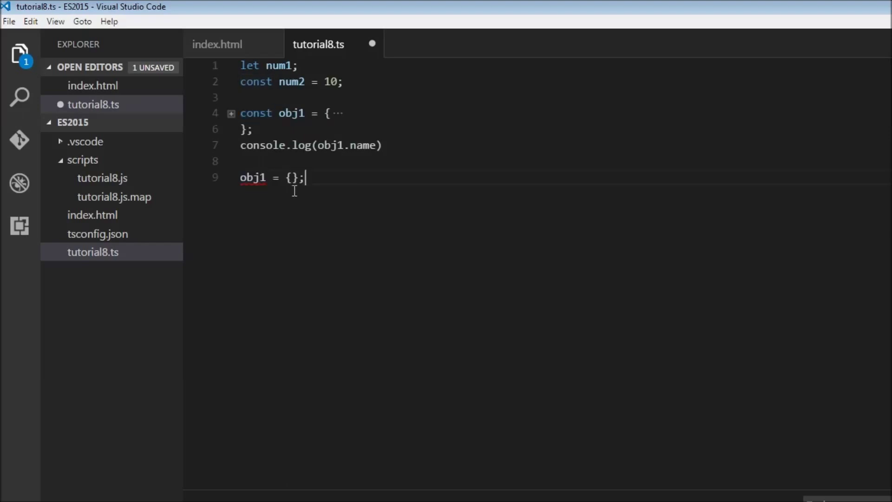
- Delete the ' = {};' part, leaving only obj1 on line 9
{"action": "left_click_drag", "start_coordinate": [285, 177], "coordinate": [306, 176]}
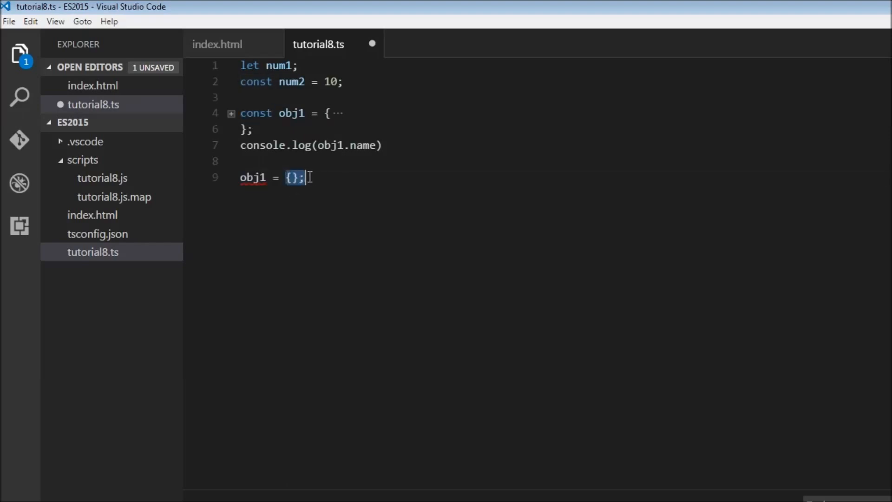
{"action": "key", "text": "Delete"}
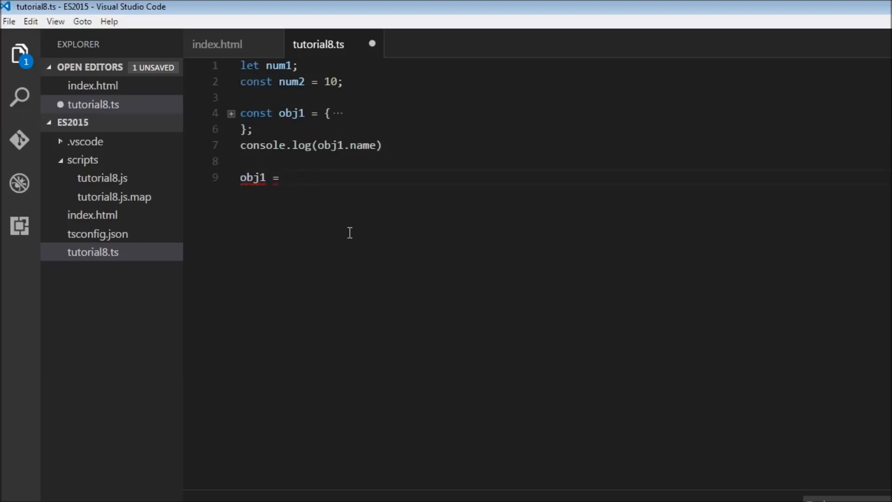
{"action": "key", "text": "BackSpace"}
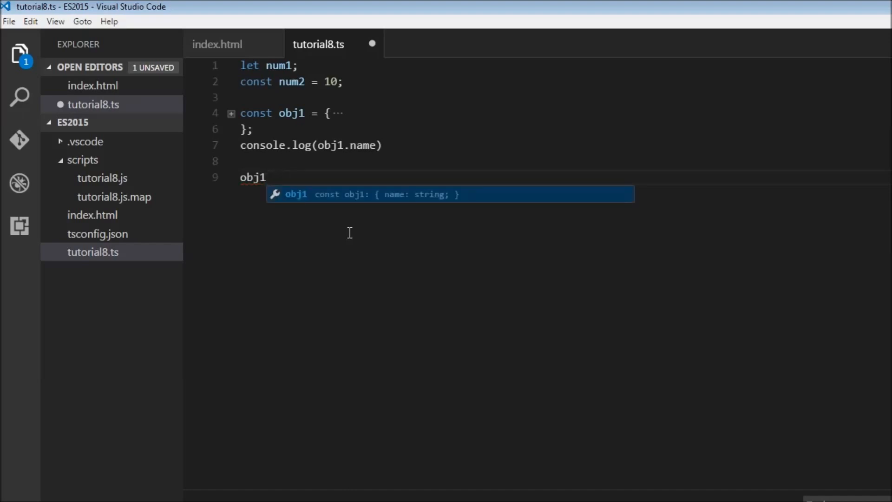
- Complete line 9 as obj1.name = "Chandler";
{"action": "type", "text": "."}
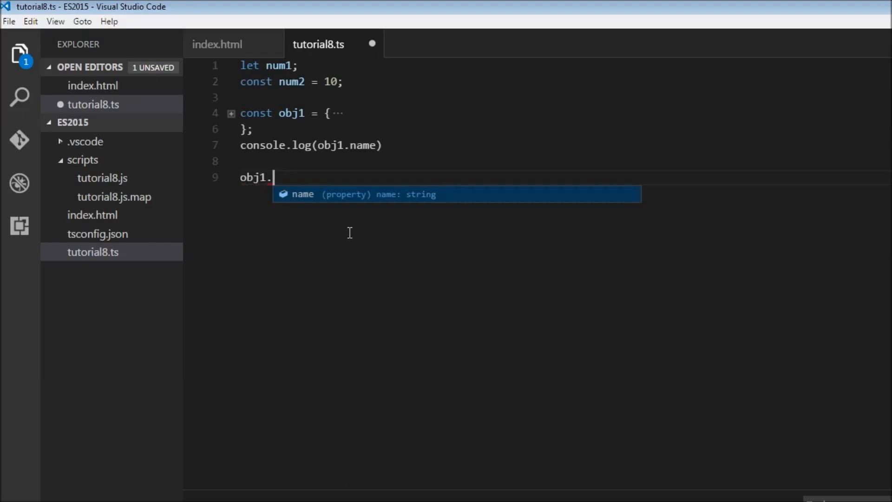
{"action": "mouse_move", "coordinate": [231, 124]}
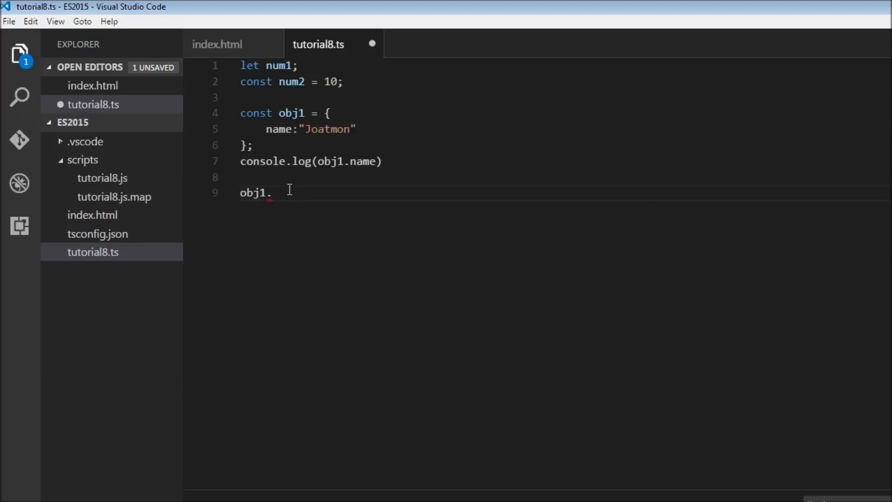
{"action": "type", "text": "name ="}
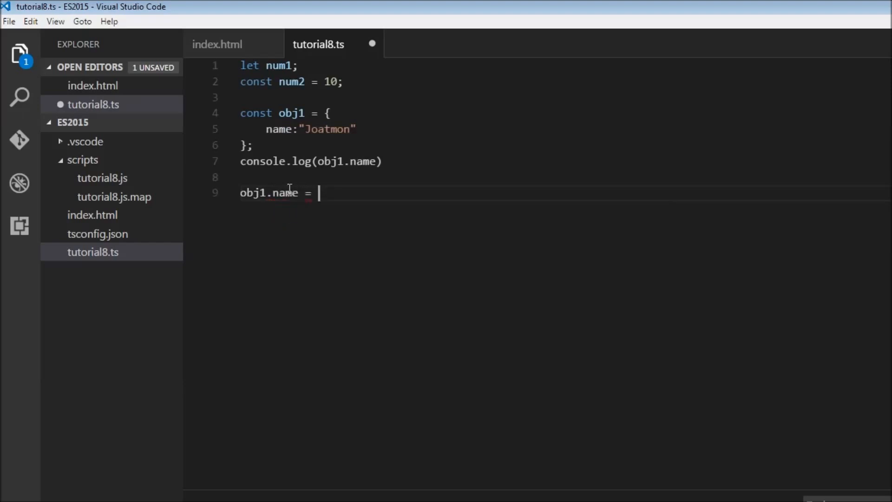
{"action": "type", "text": "\"Chandl\""}
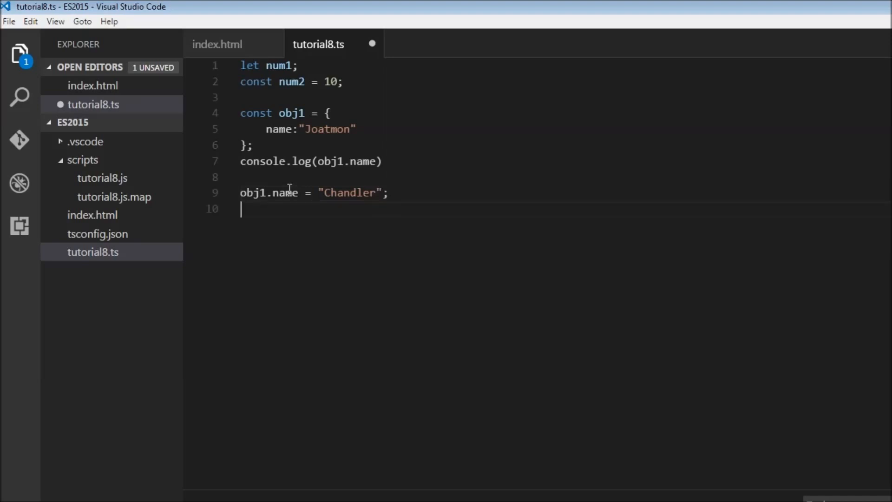
- Log obj1.name again with console.log(obj1.name) on line 11
{"action": "type", "text": "console."}
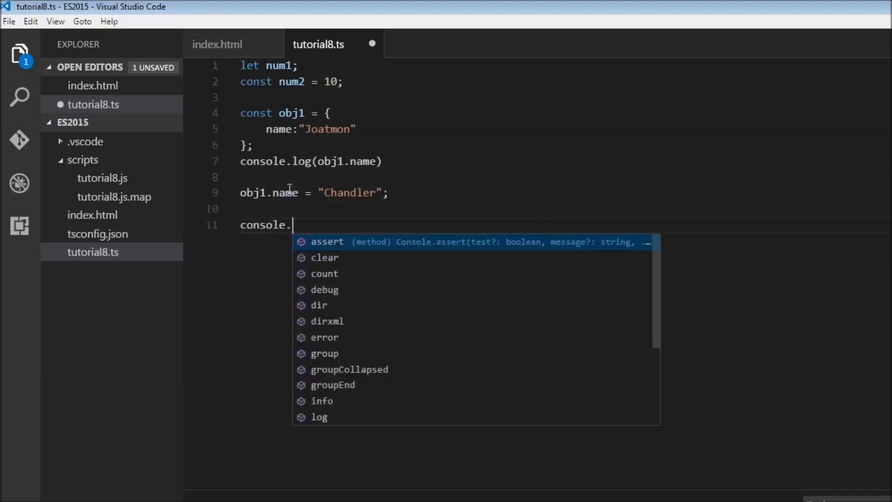
{"action": "type", "text": "log(obj1.name);"}
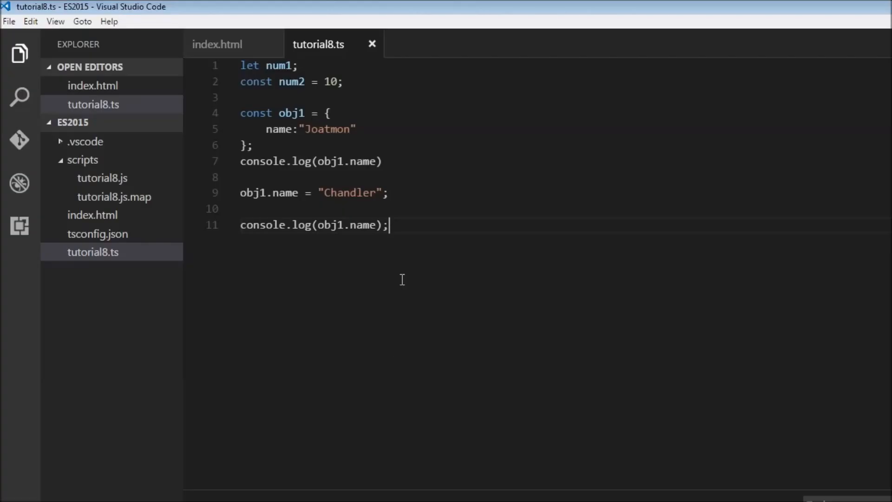
{"action": "mouse_move", "coordinate": [399, 278]}
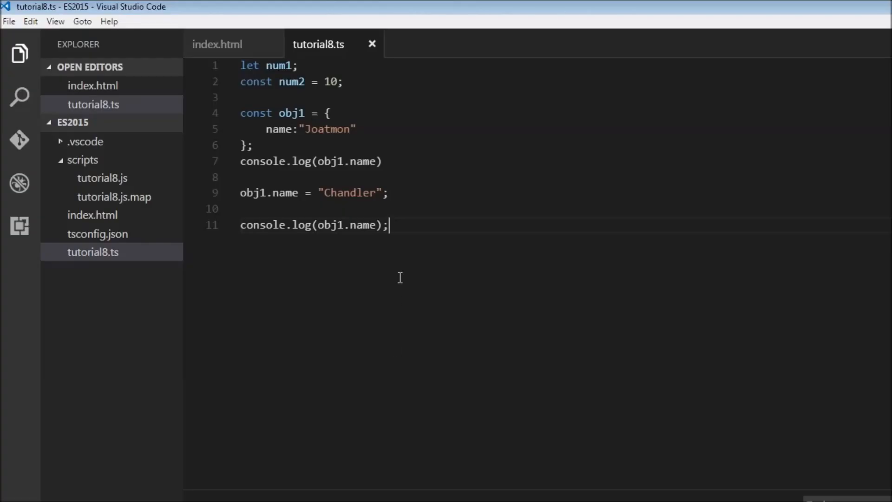
{"action": "mouse_move", "coordinate": [291, 81]}
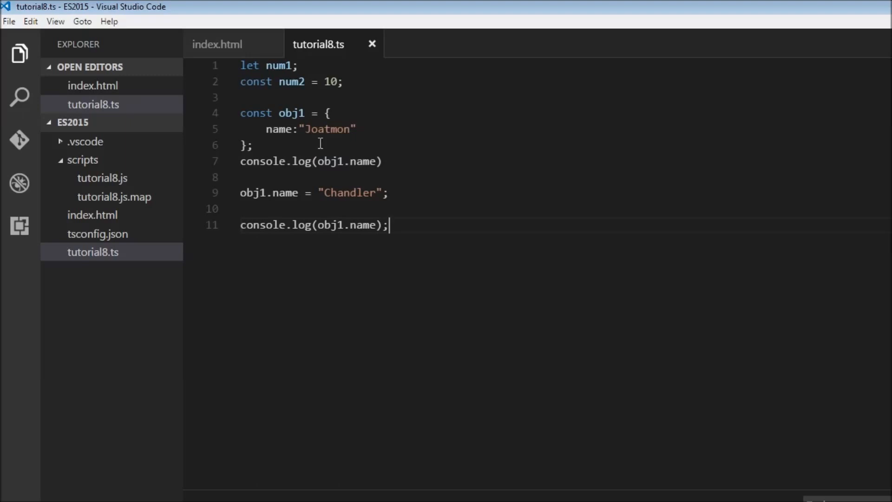
{"action": "mouse_move", "coordinate": [447, 195]}
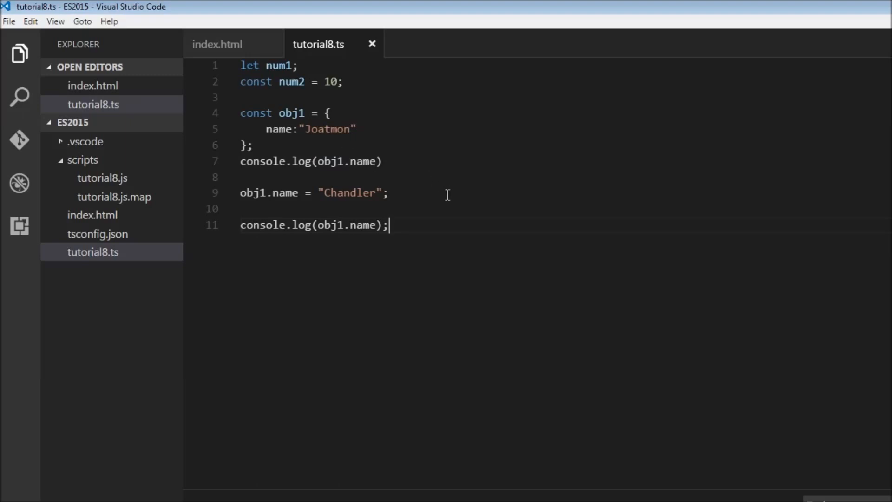
{"action": "mouse_move", "coordinate": [451, 198]}
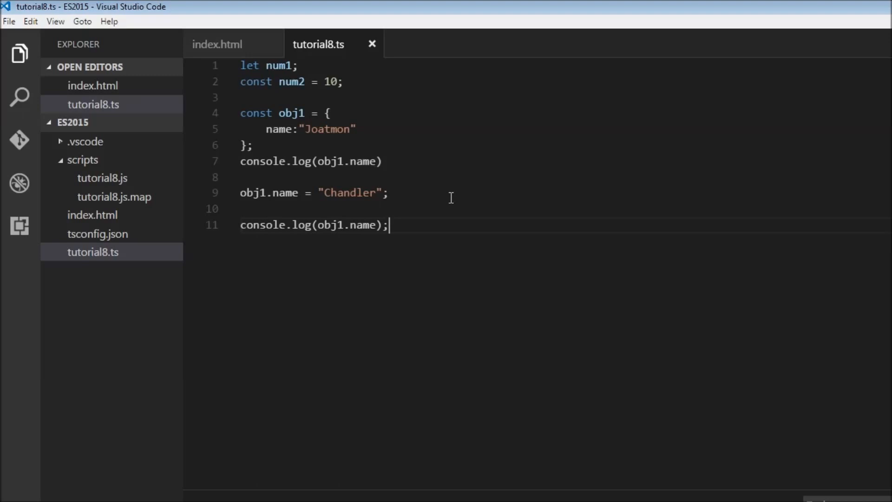
{"action": "mouse_move", "coordinate": [455, 198]}
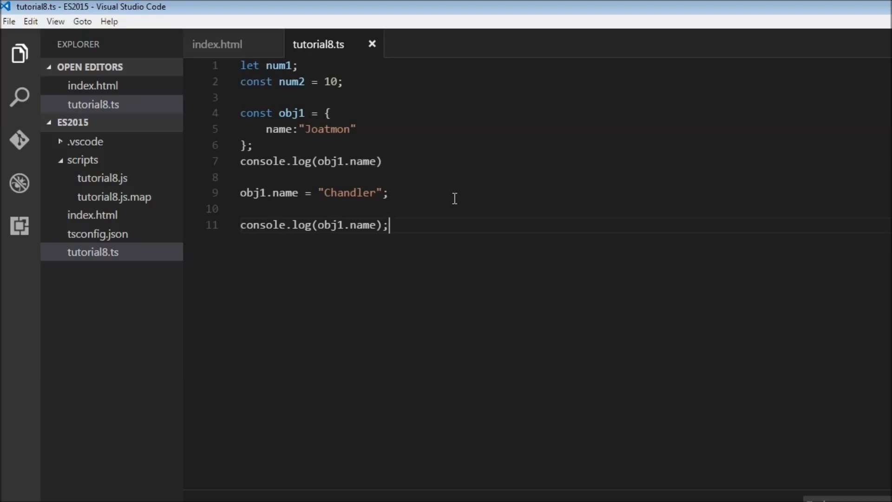